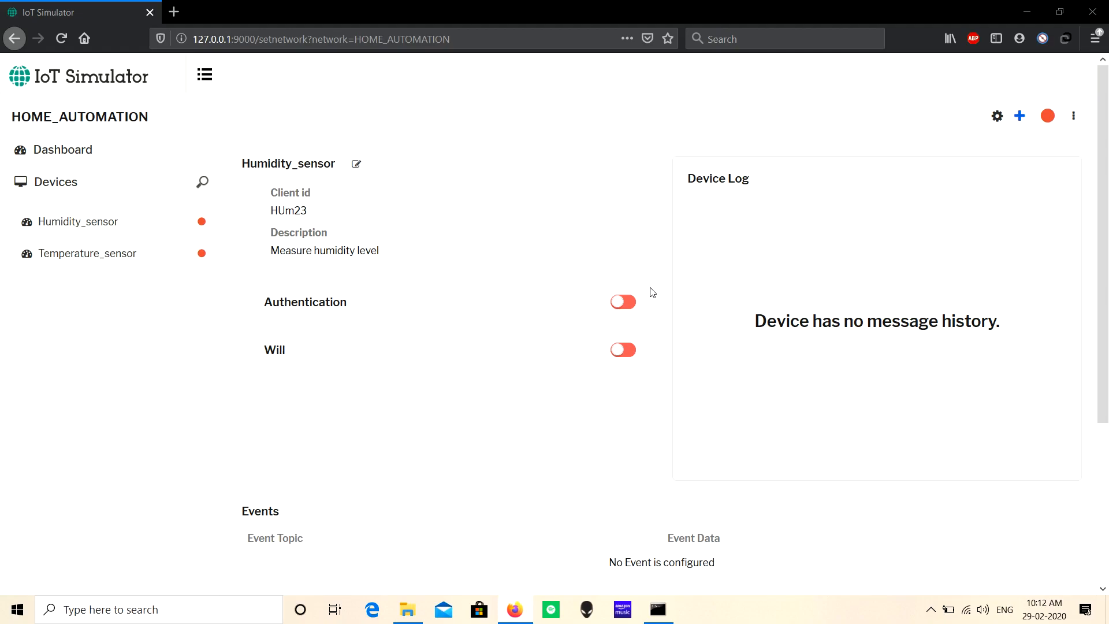
mouse_move(71, 206)
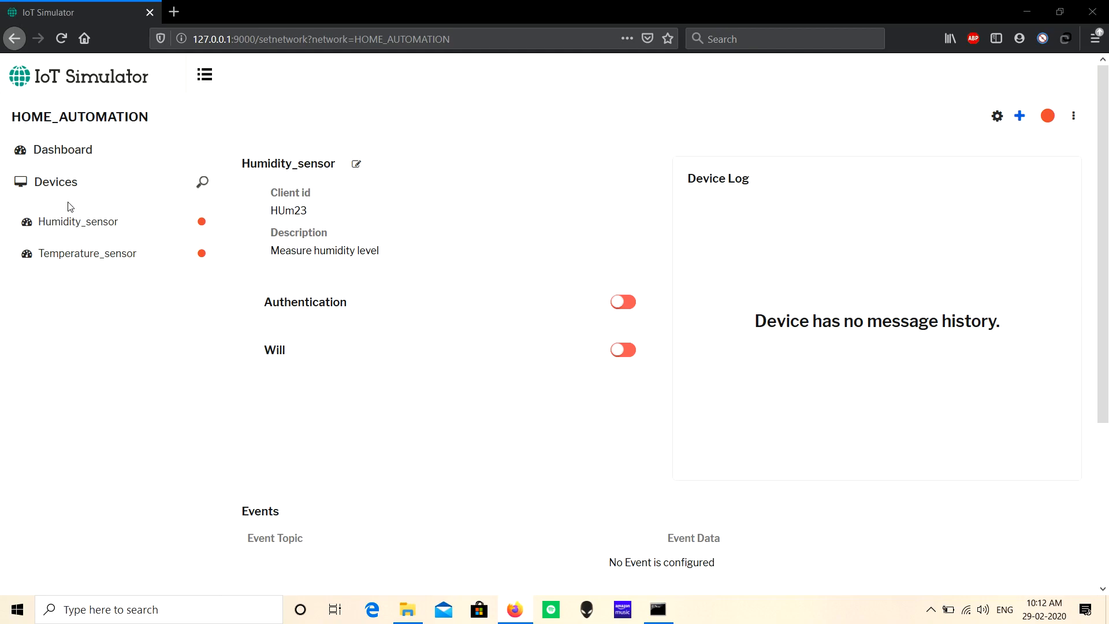
mouse_move(170, 231)
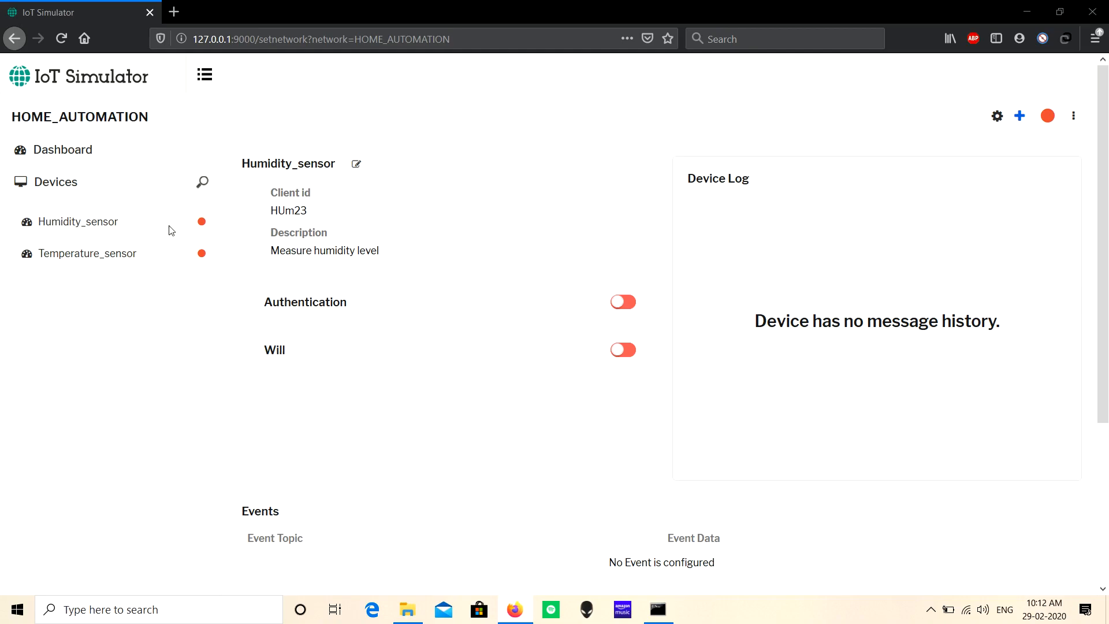
mouse_move(1019, 116)
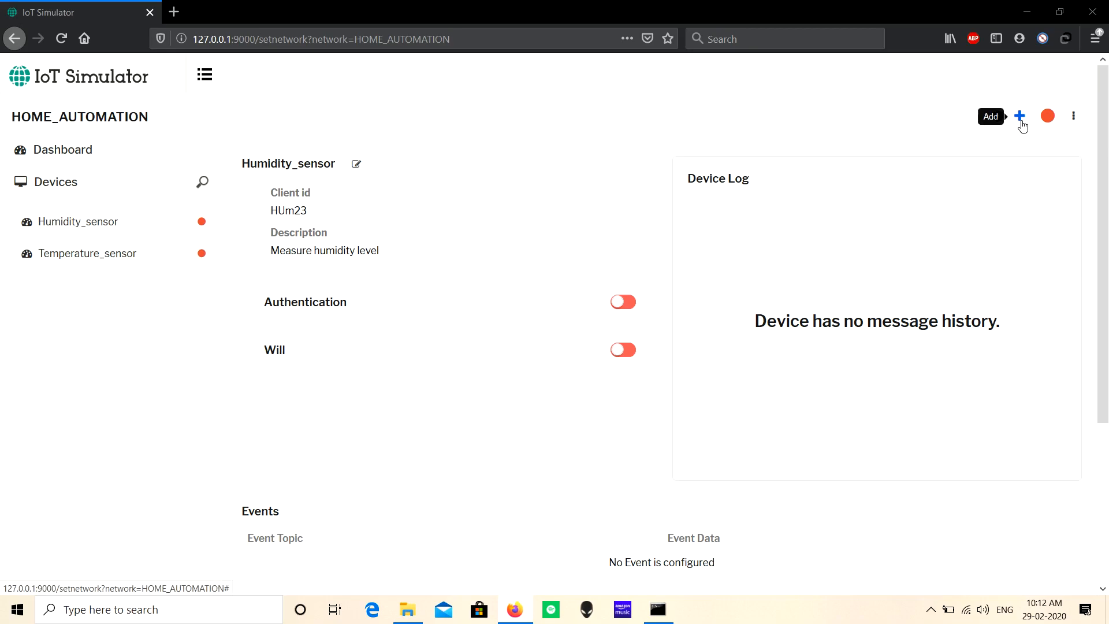
Bring up the Event on Disconnect form for Humidity_sensor HUm23 from the Add menu
left_click(1019, 115)
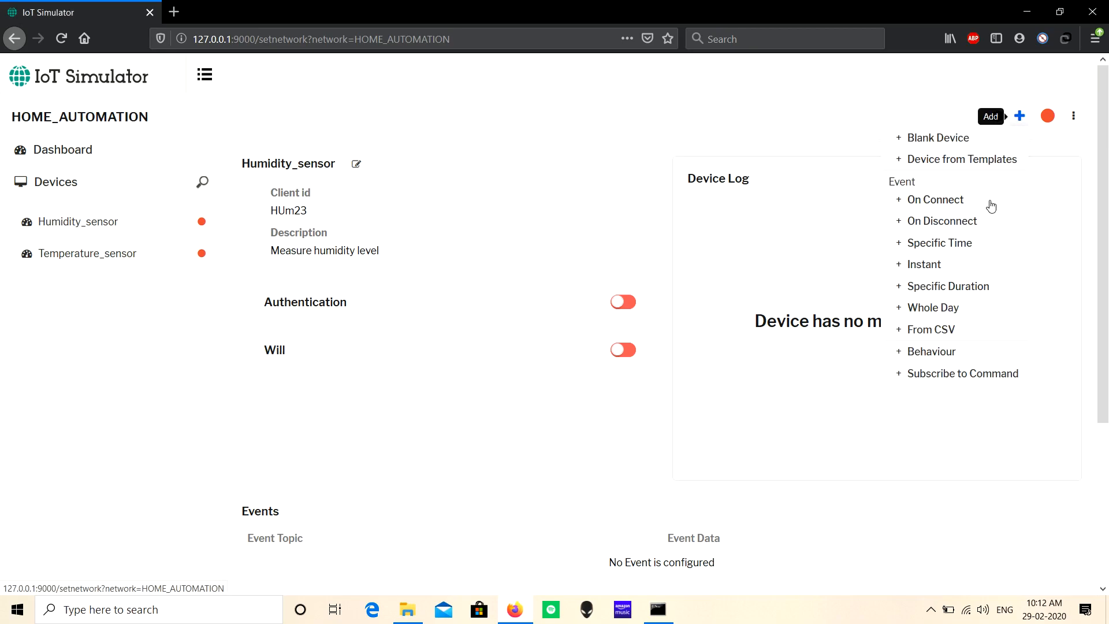
mouse_move(978, 199)
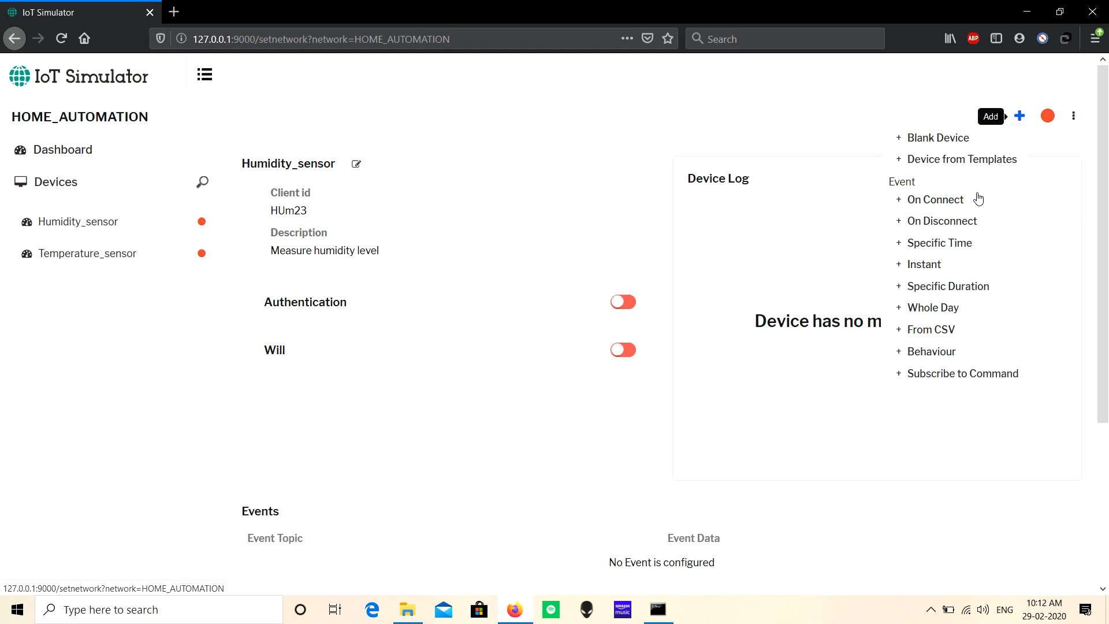
left_click(940, 221)
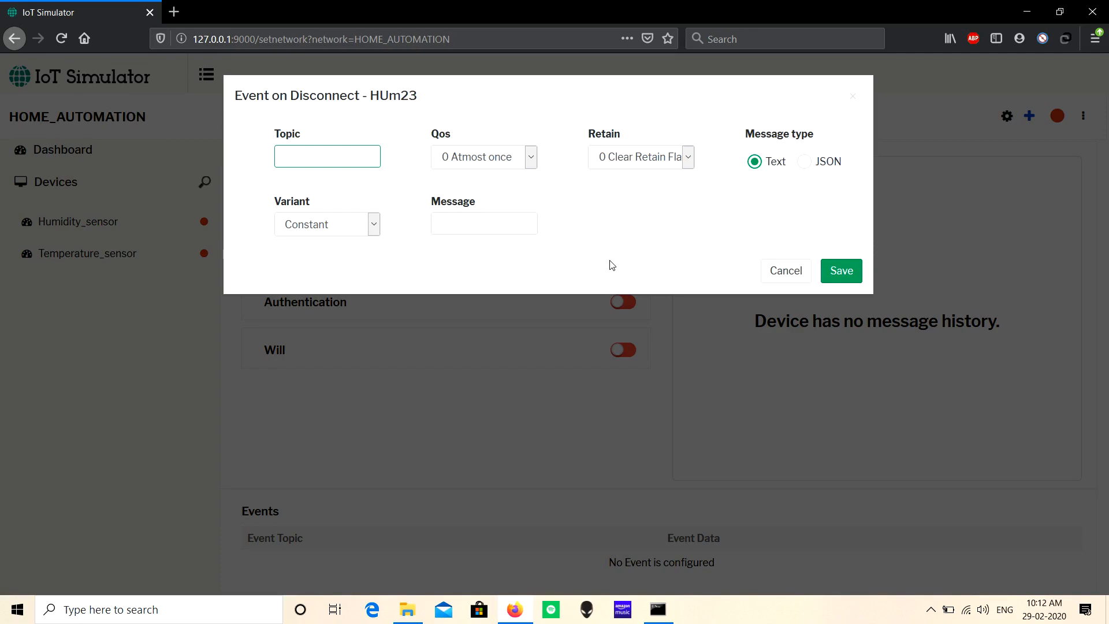
Cancel the on-disconnect form and reopen the Add menu for a Specific Time event
left_click(785, 271)
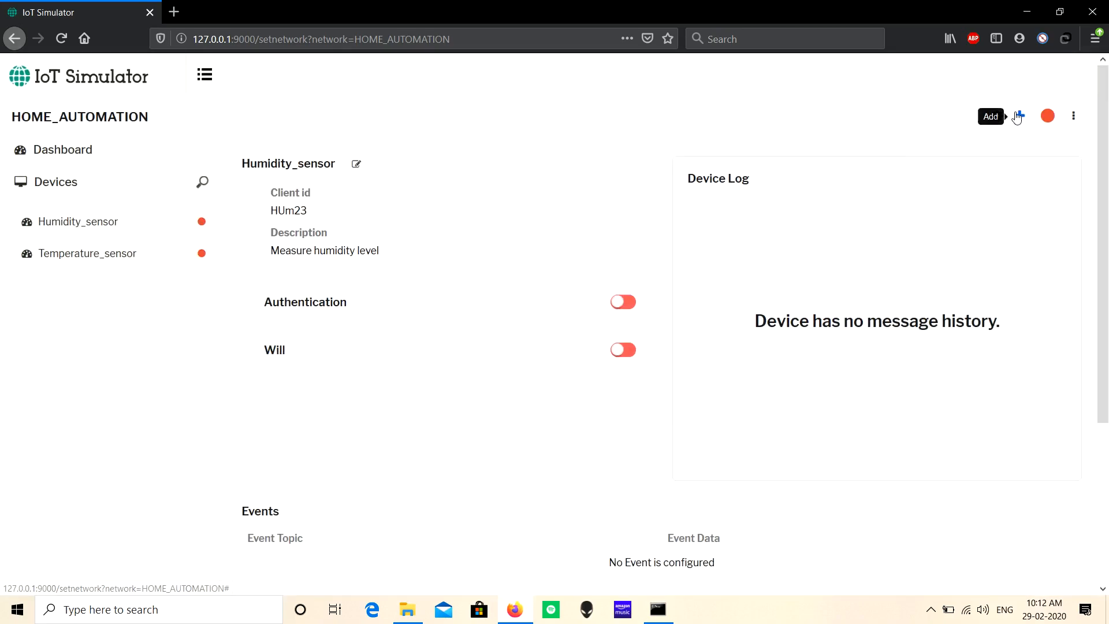
left_click(1017, 116)
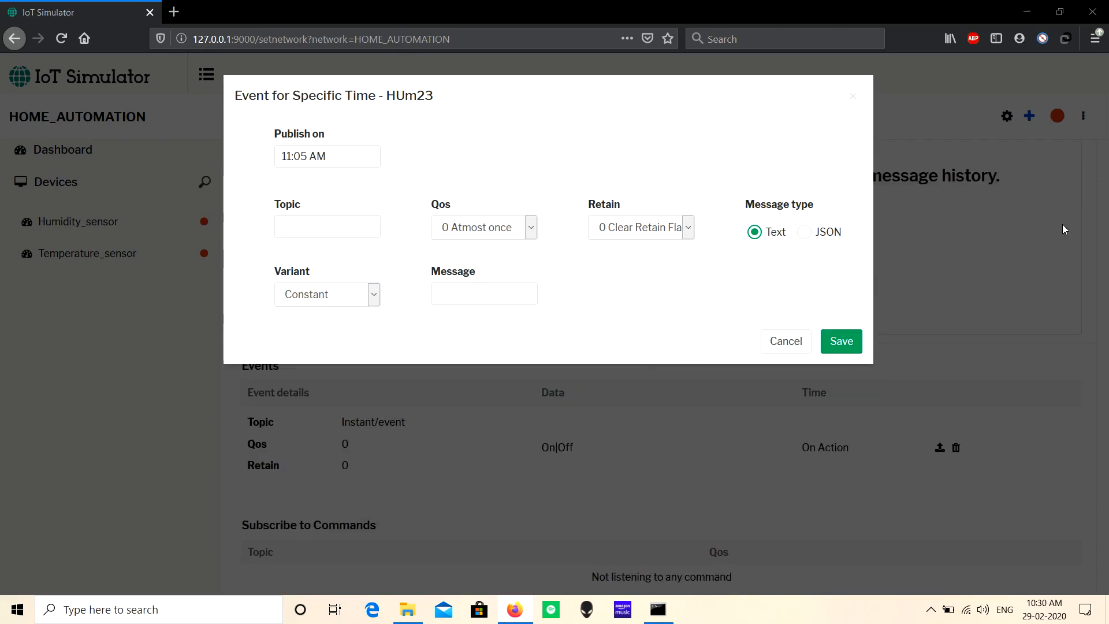
Close the specific-time and Instant (Random, On|Off) event forms, returning to the Add menu
left_click(784, 341)
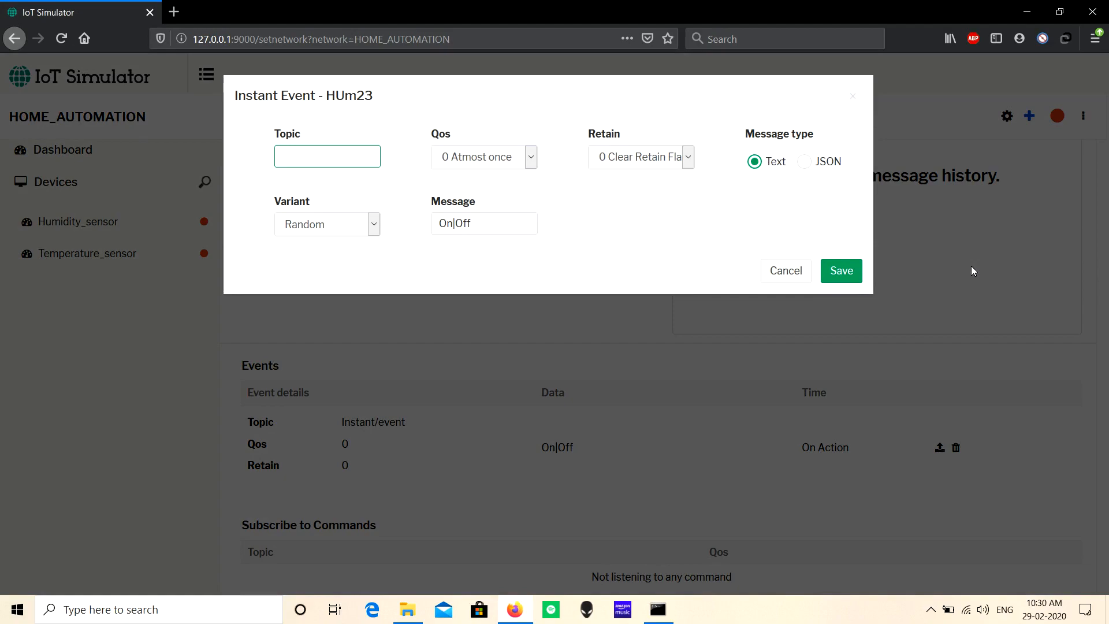
left_click(327, 156)
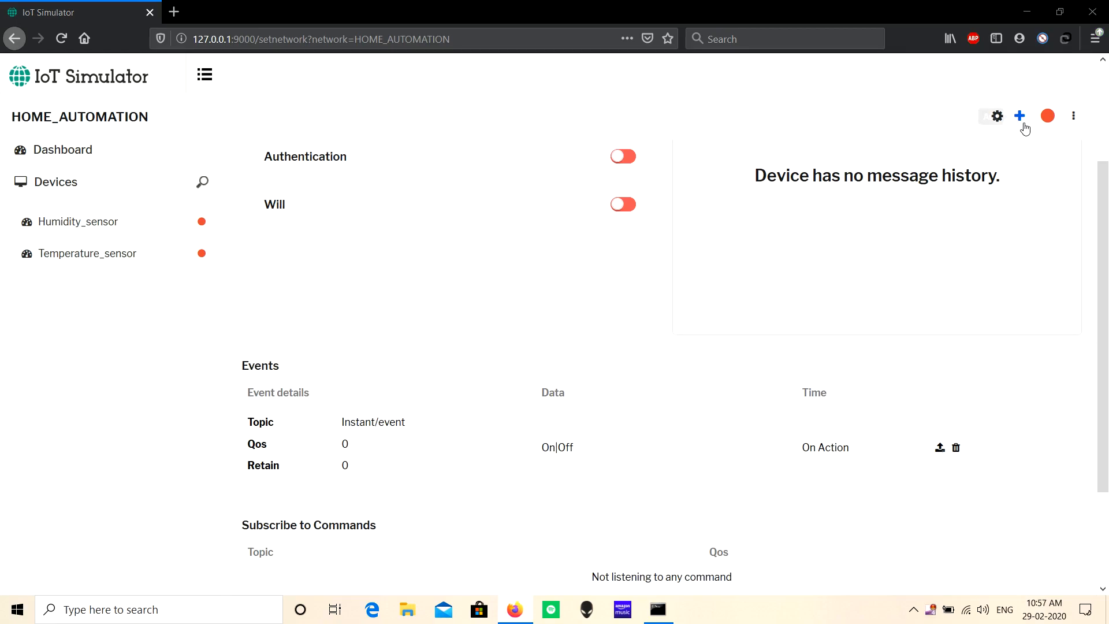
left_click(1020, 116)
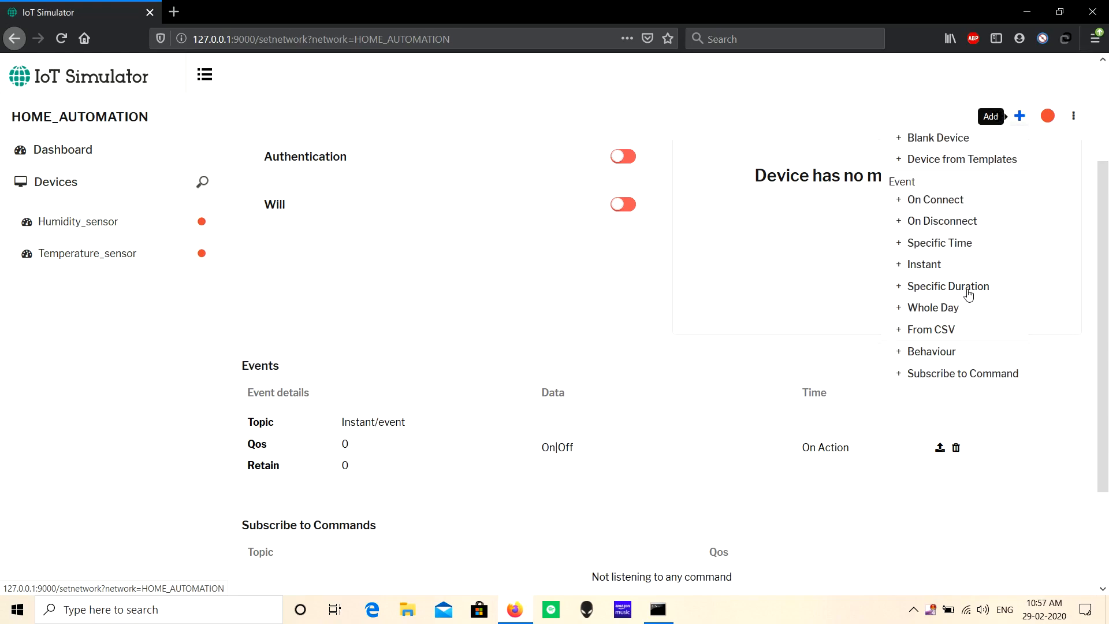
Check the Specific Duration event's Stops at time picker, then move on to the Whole day event form
left_click(948, 286)
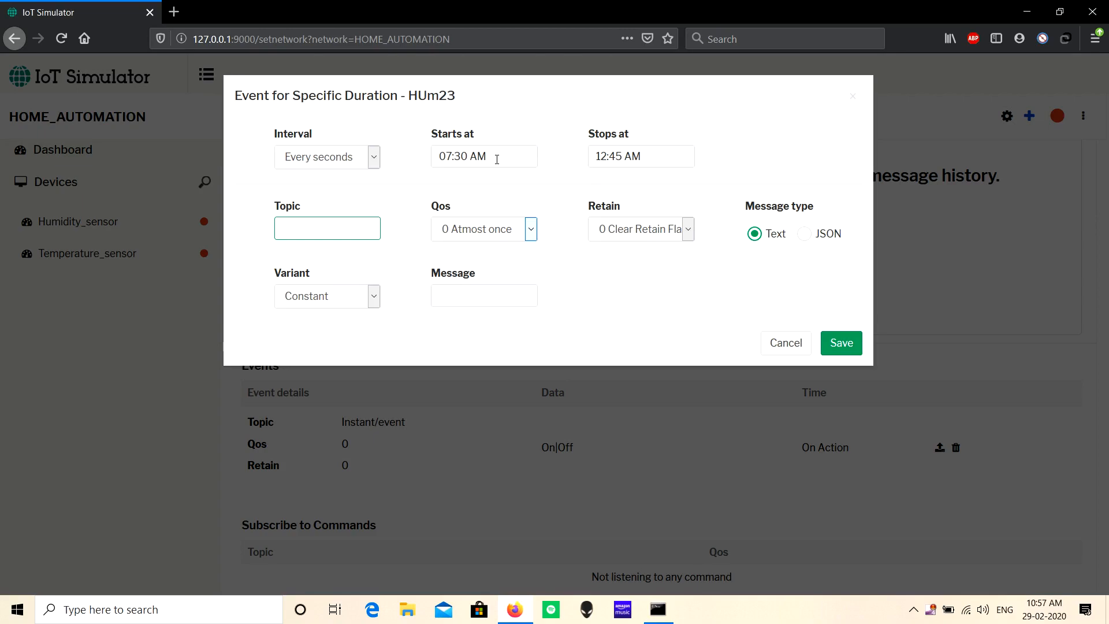
left_click(640, 156)
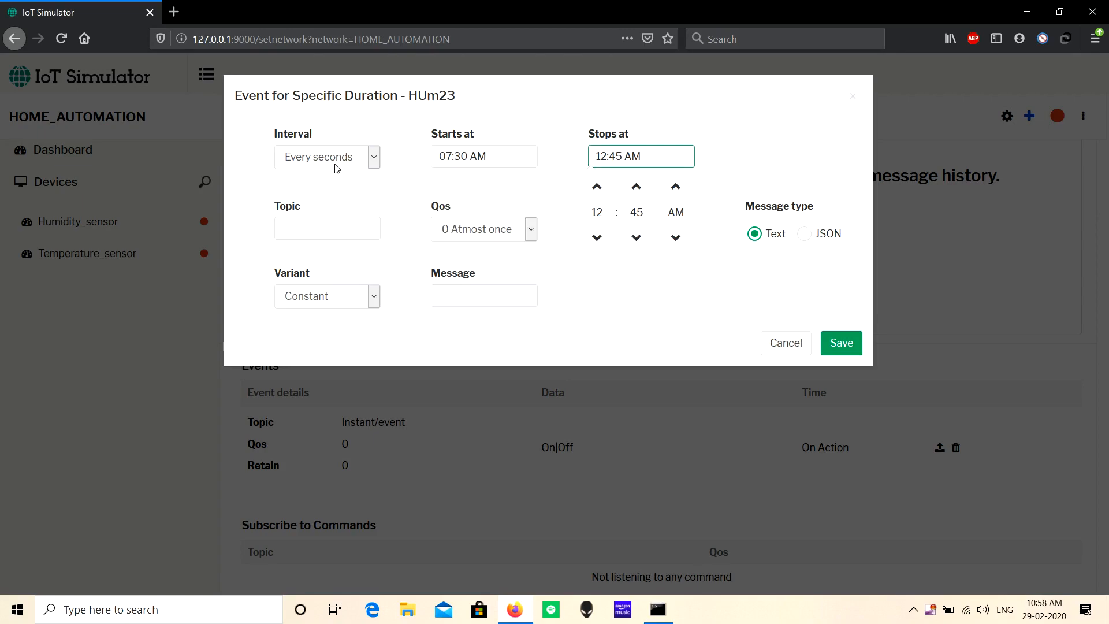
left_click(327, 156)
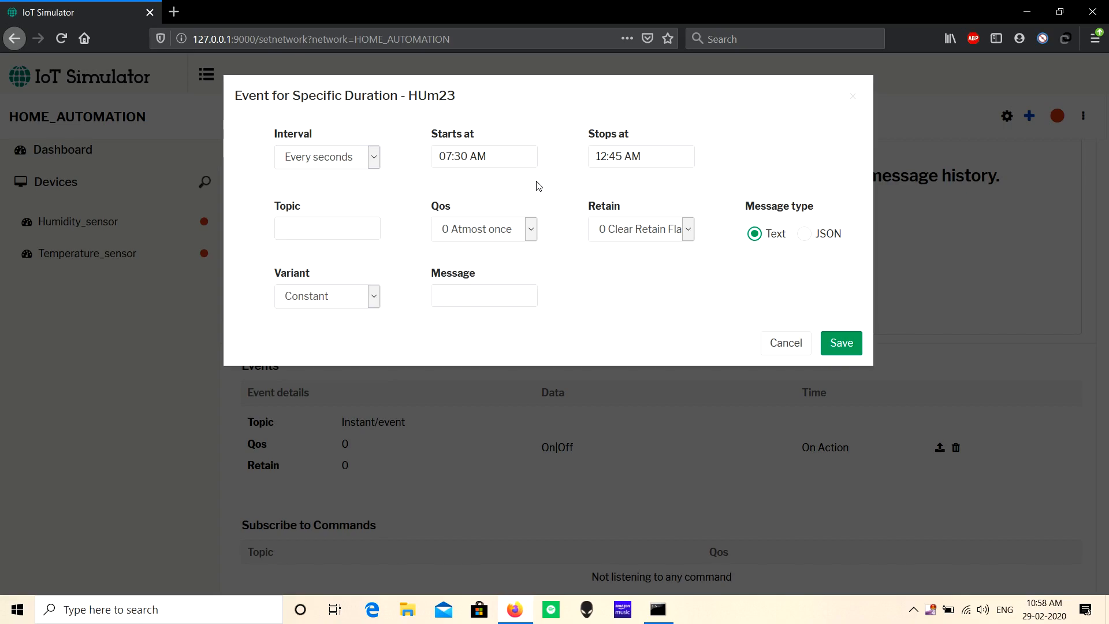
left_click(840, 343)
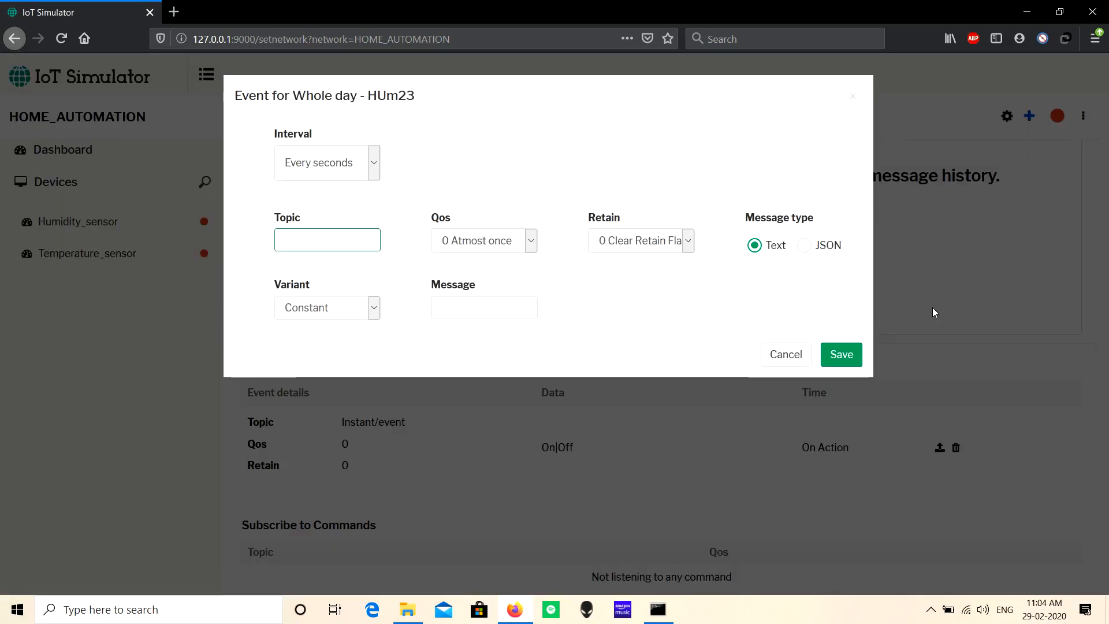
Browse the whole-day event's Interval dropdown and pick a repeat interval
left_click(327, 239)
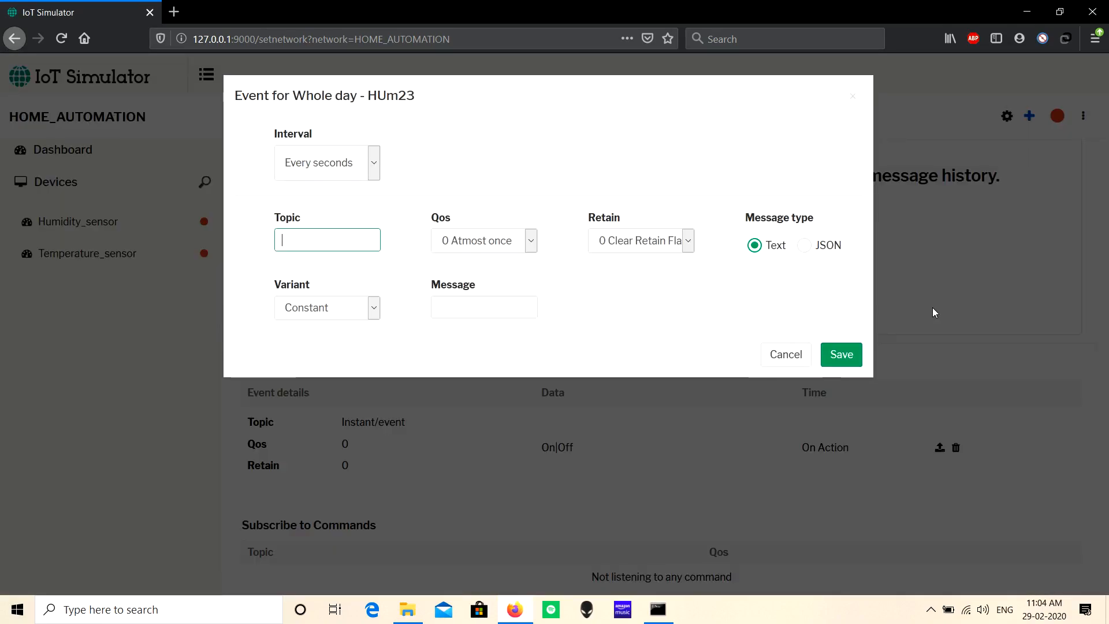
mouse_move(265, 176)
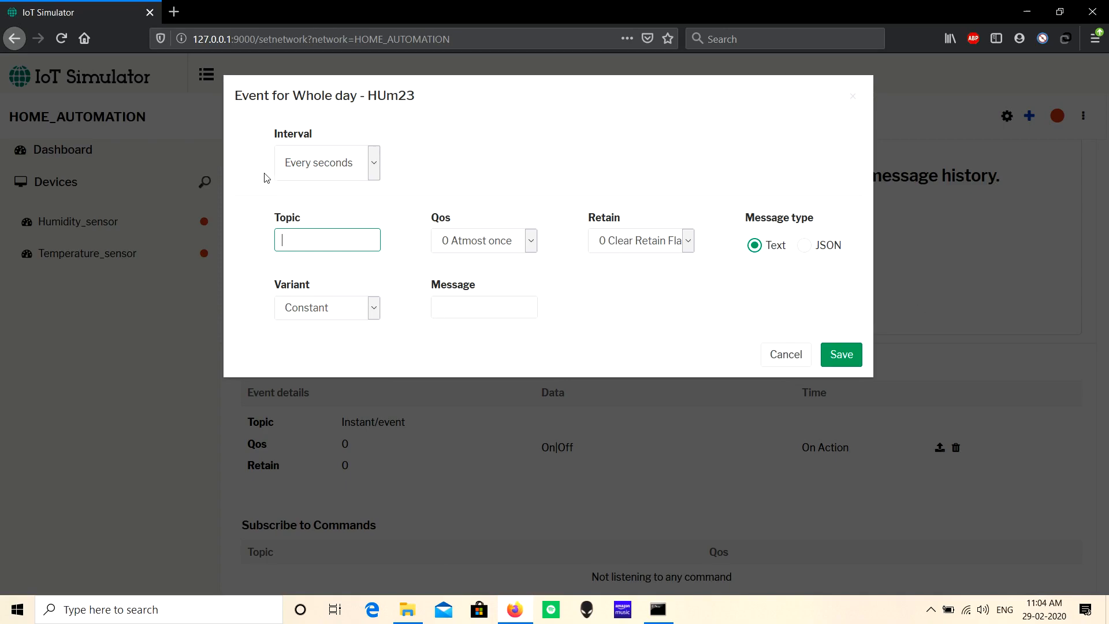
left_click(327, 162)
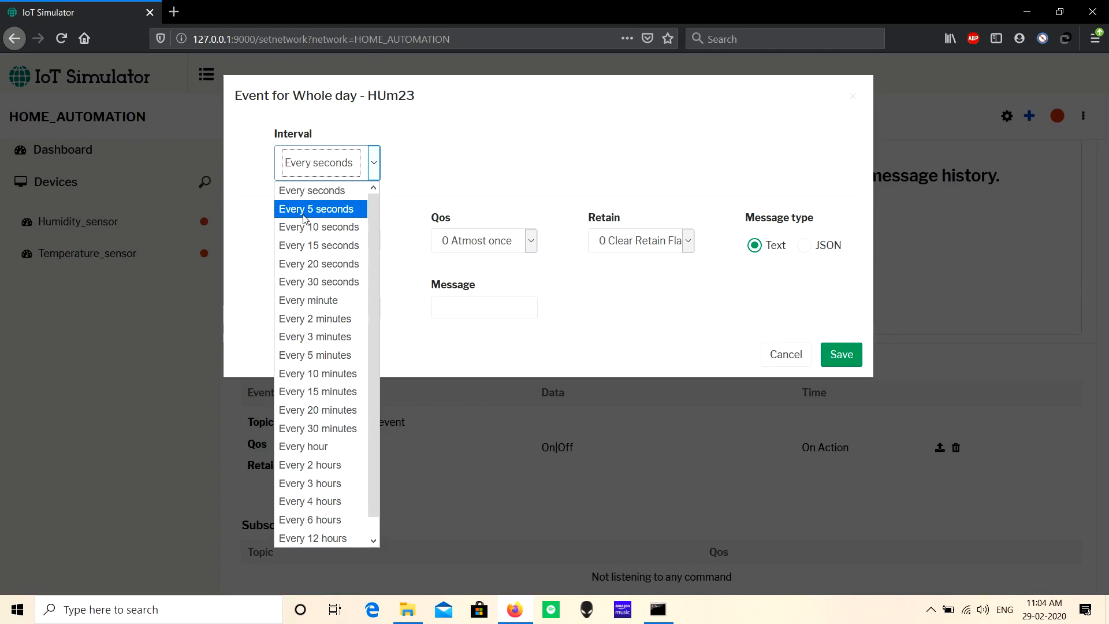
left_click(316, 209)
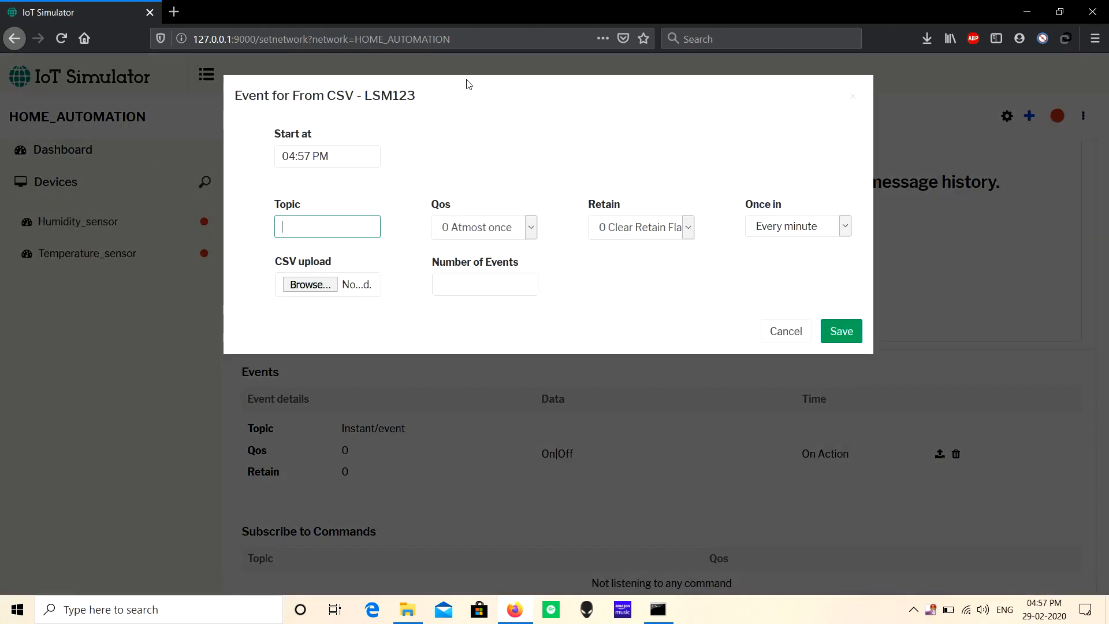
mouse_move(395, 300)
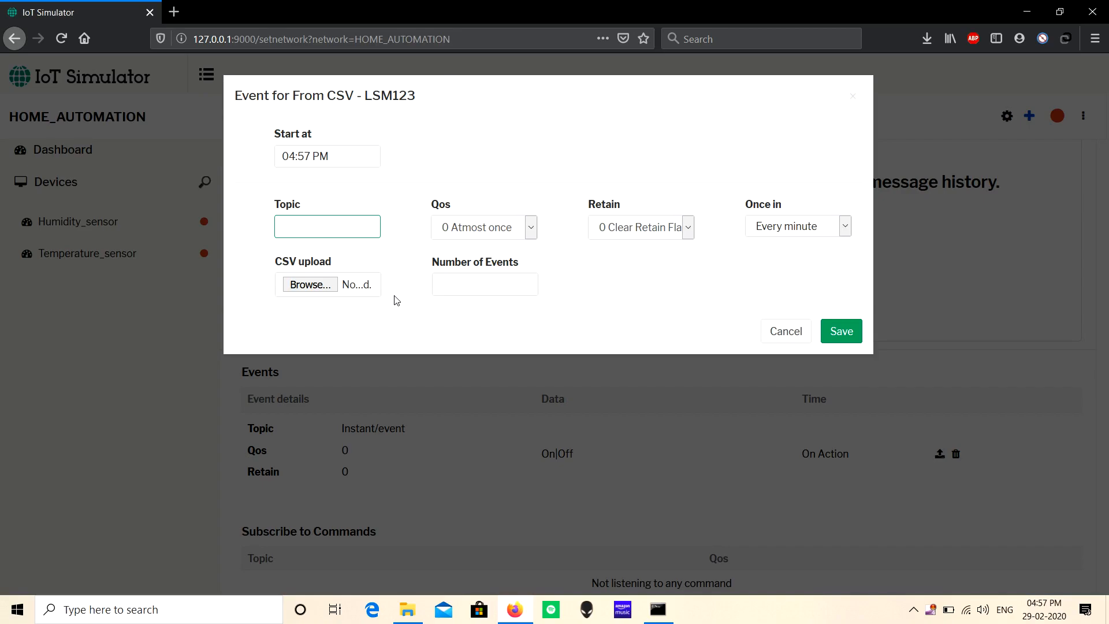
List the From CSV event's Once in repeat intervals, from every minute to every 12 hours
left_click(327, 227)
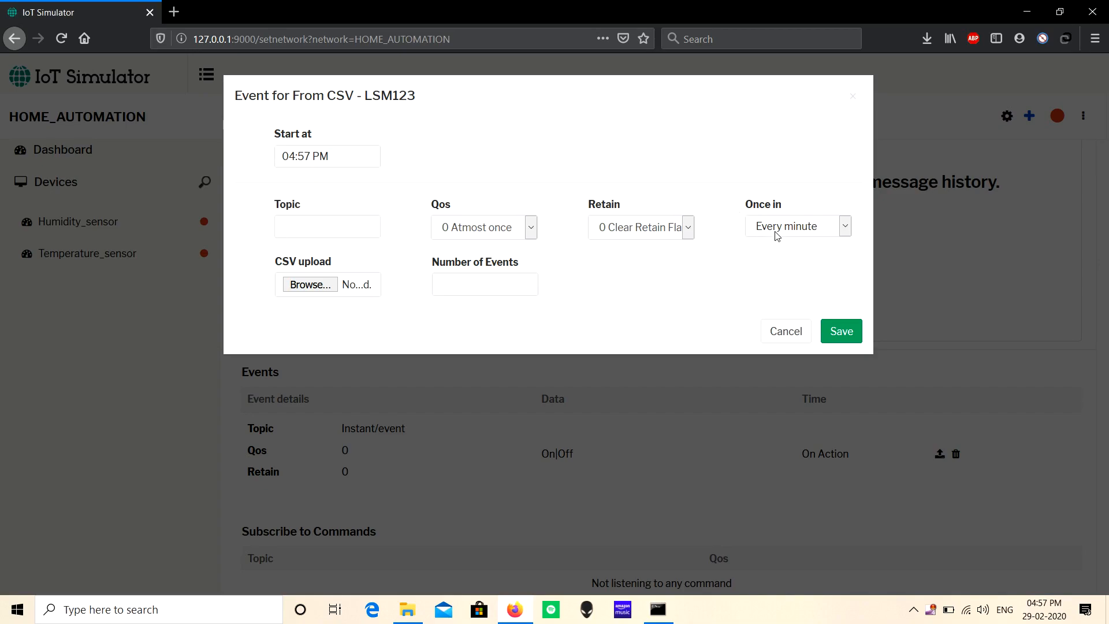
left_click(799, 227)
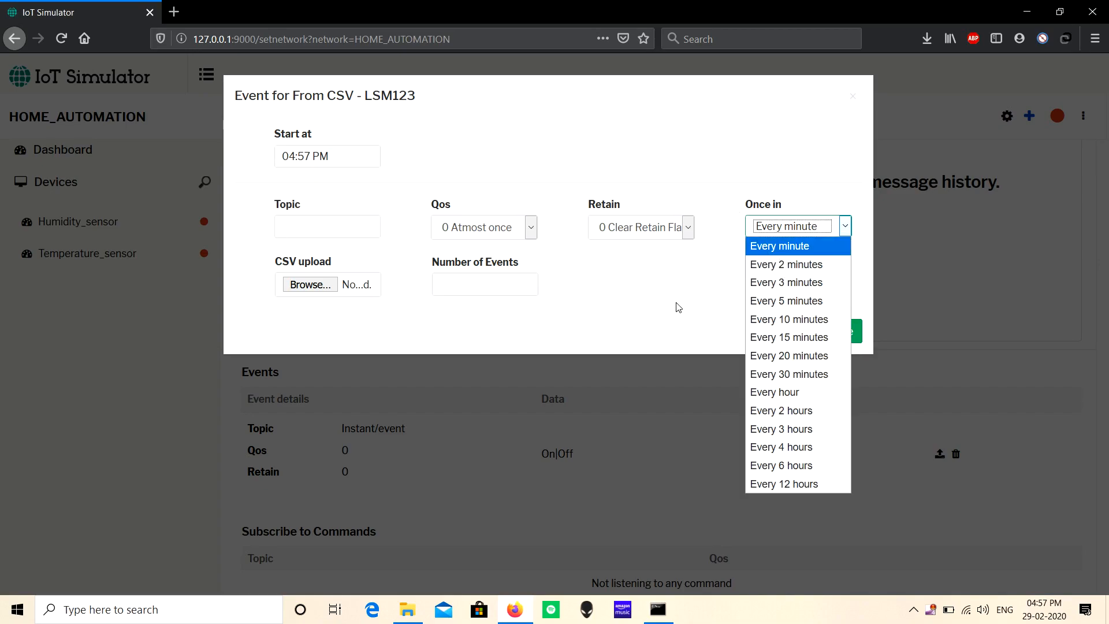